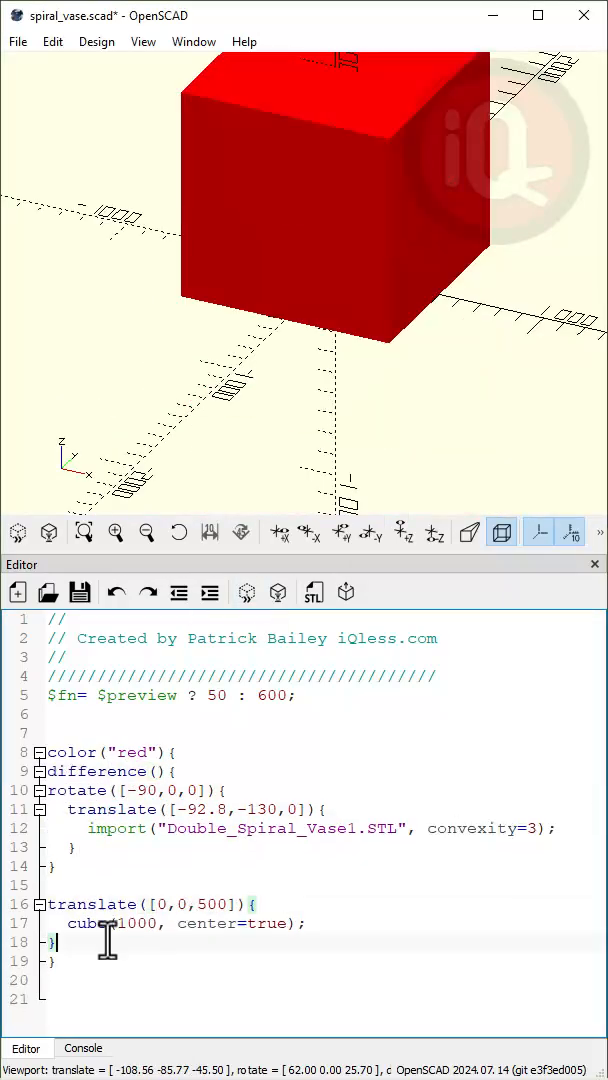
Start declaring the inner_rad_min variable above the color("red") block
text(inner_rad_min + 4.9, 150],)
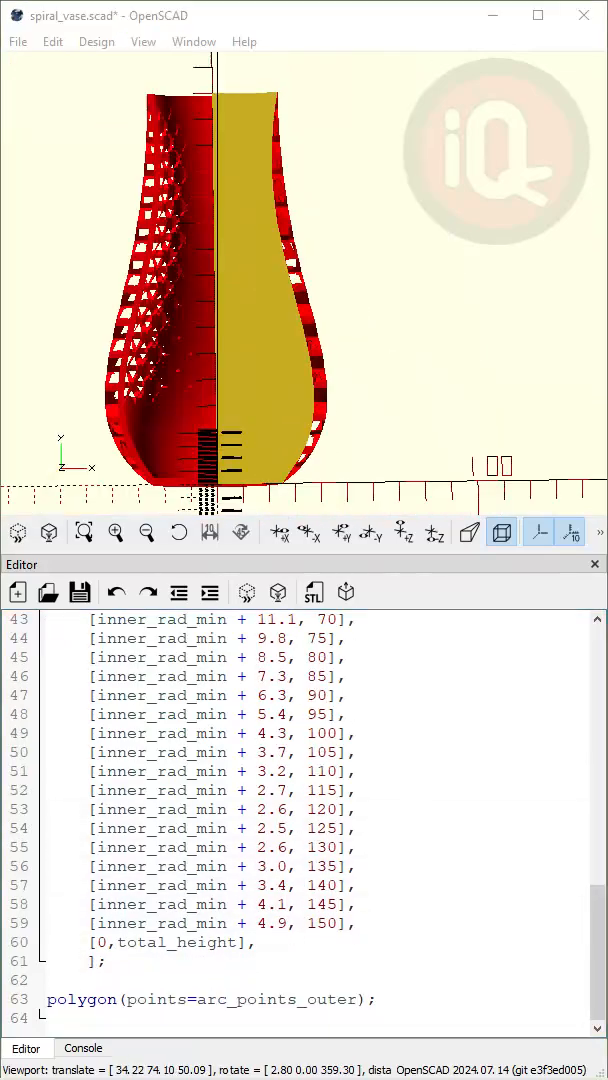
Scroll down the editor while writing the arc_points_outer profile points and polygon
scroll(down, 3)
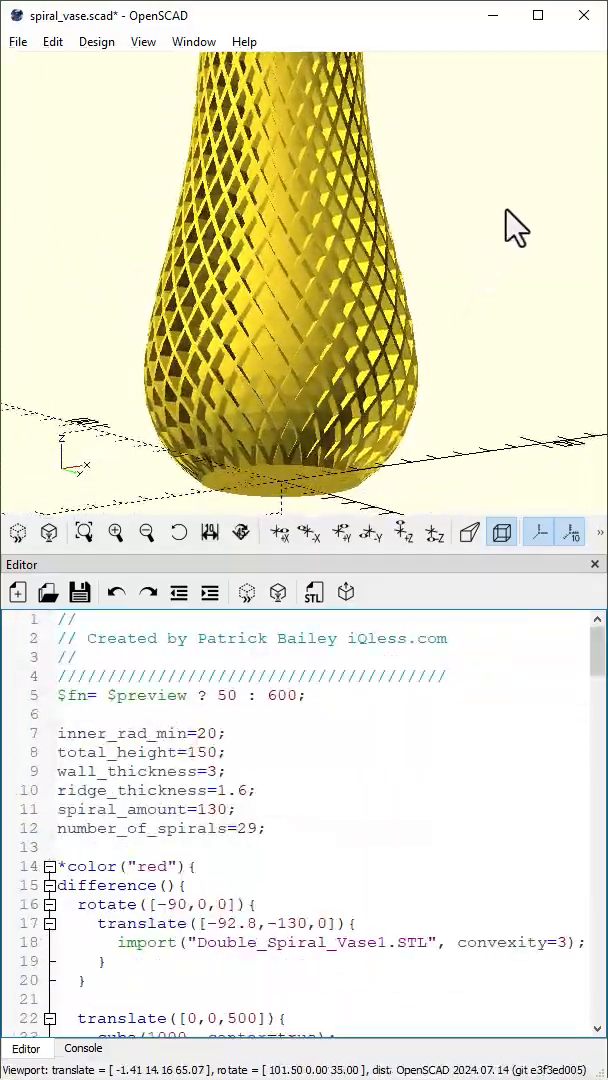
drag(515, 228, 428, 295)
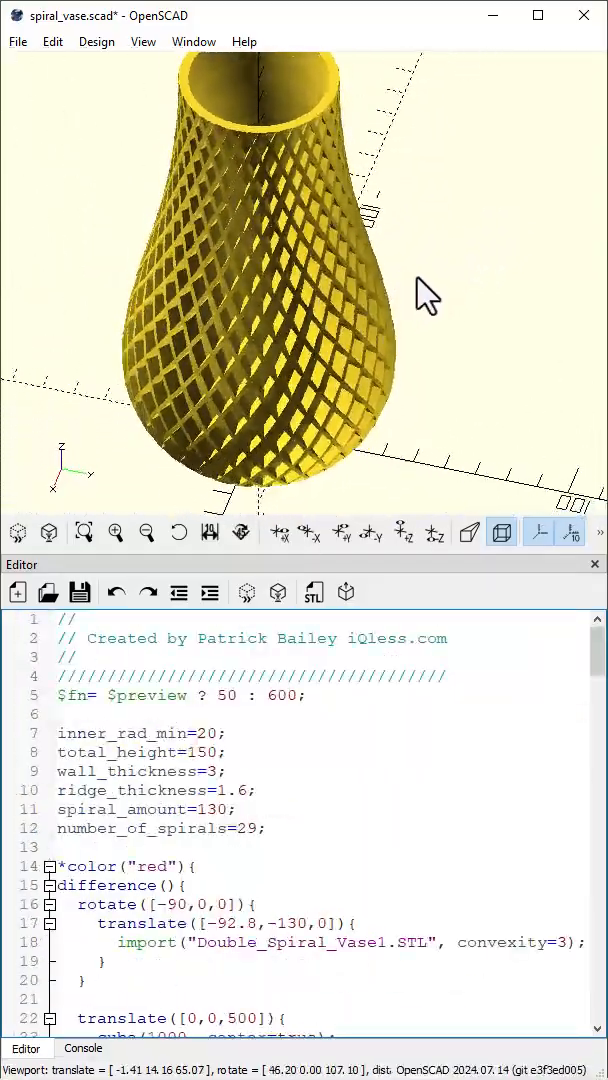